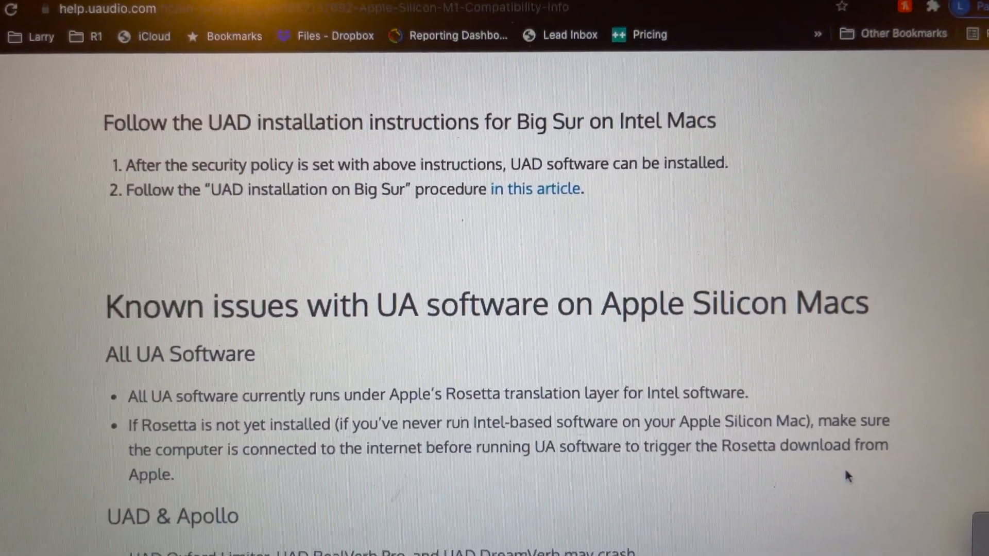
Scroll down through the Apple Silicon compatibility article in the Help Center
scroll("down", 3)
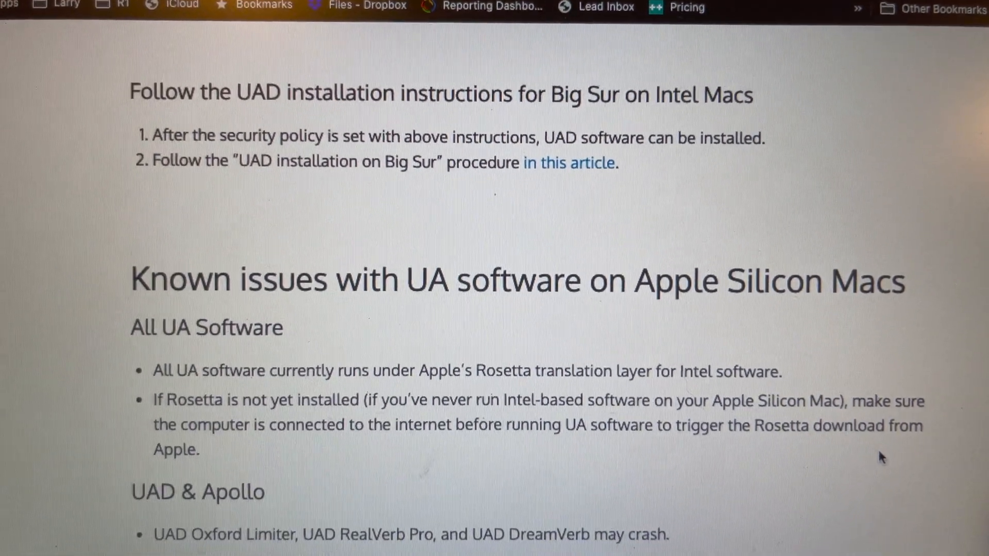
scroll("down", 3)
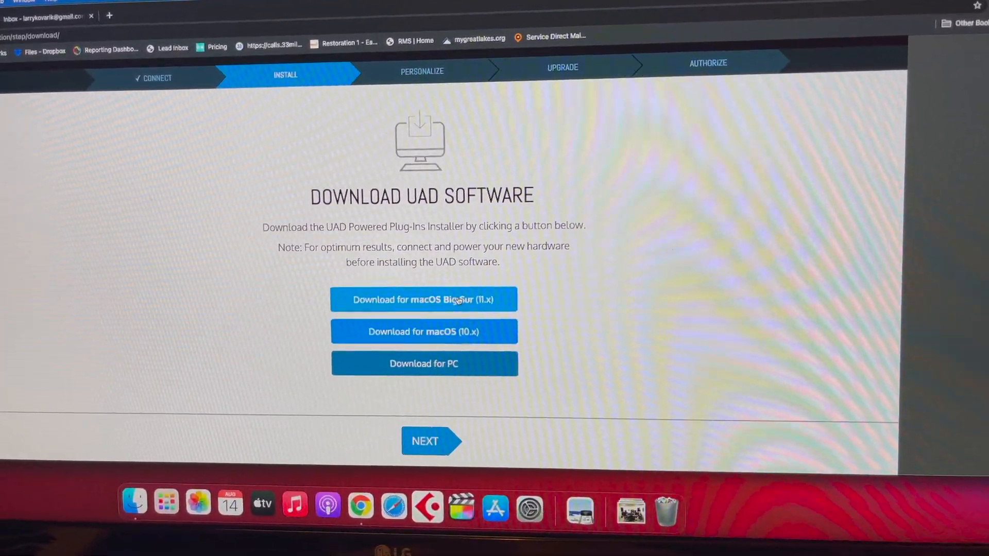
Download the macOS Big Sur (11.x) UAD software bundled with LUNA
left_click(424, 299)
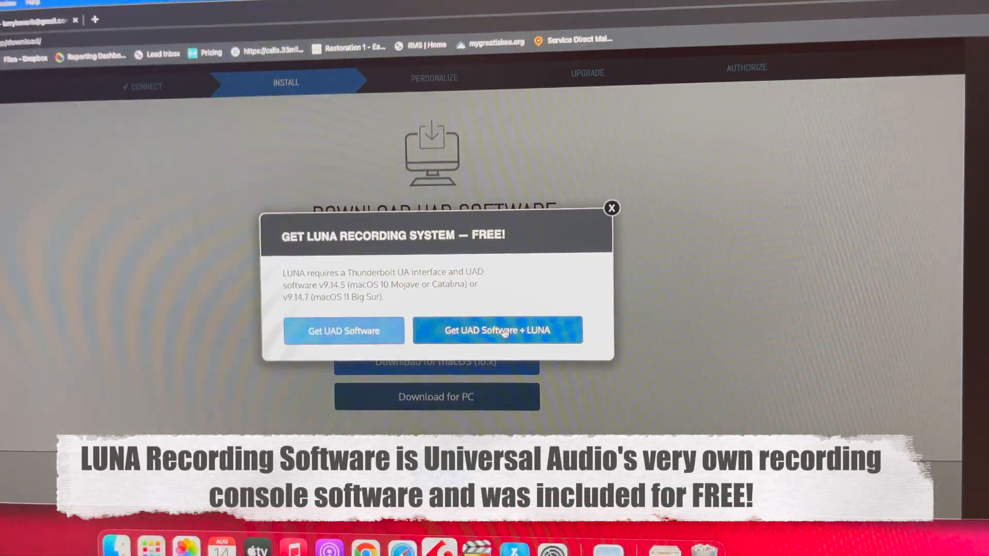
left_click(609, 207)
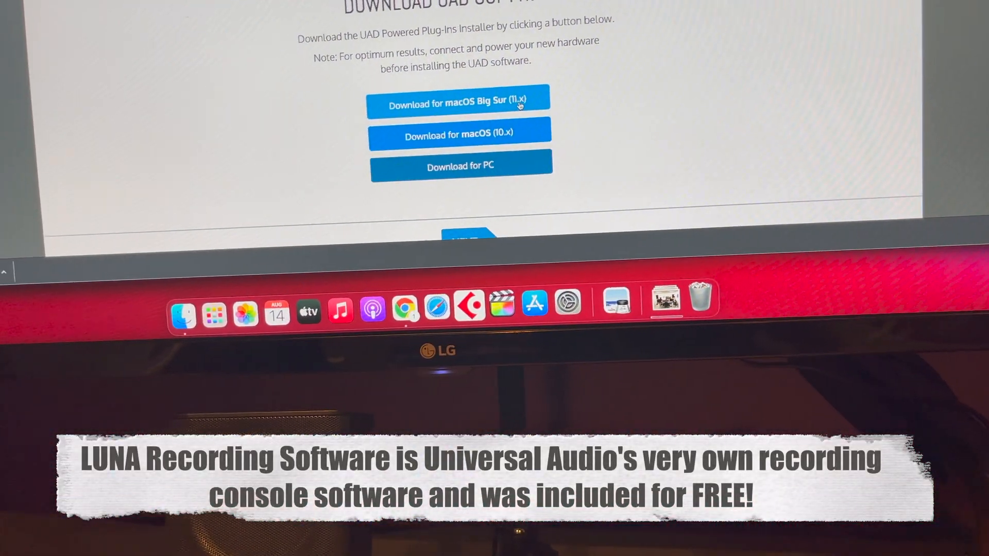
left_click(459, 98)
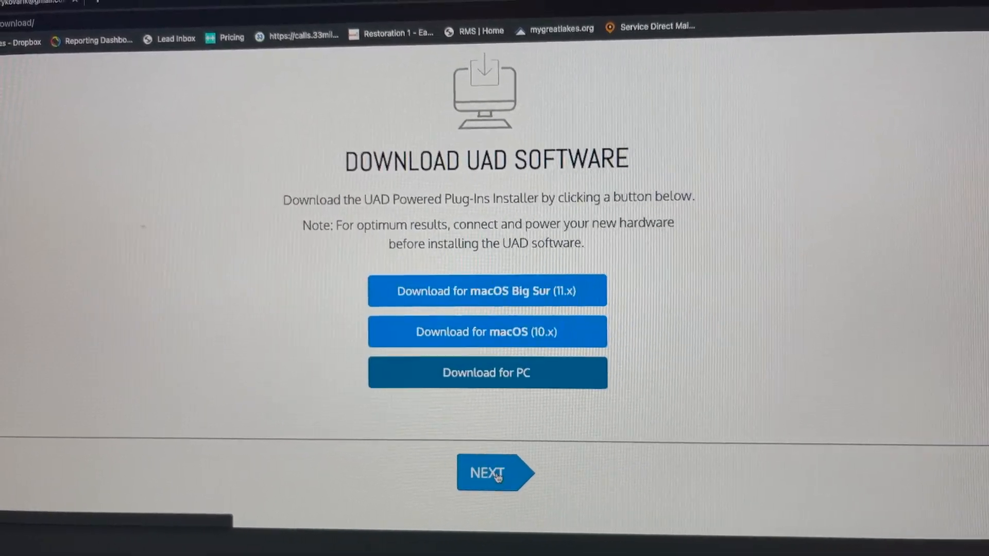
left_click(495, 472)
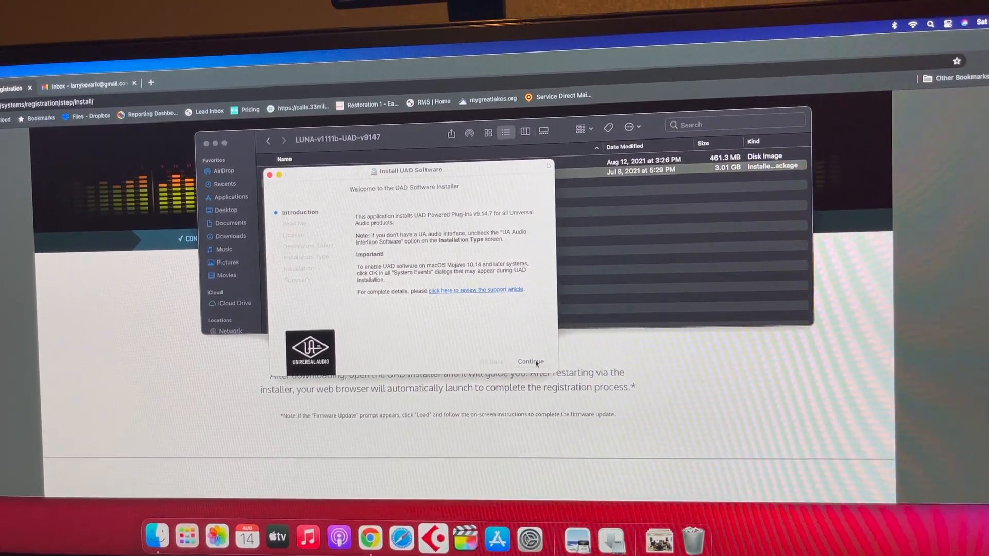
Accept the license, install to Macintosh HD, and authorize with the admin password
left_click(530, 361)
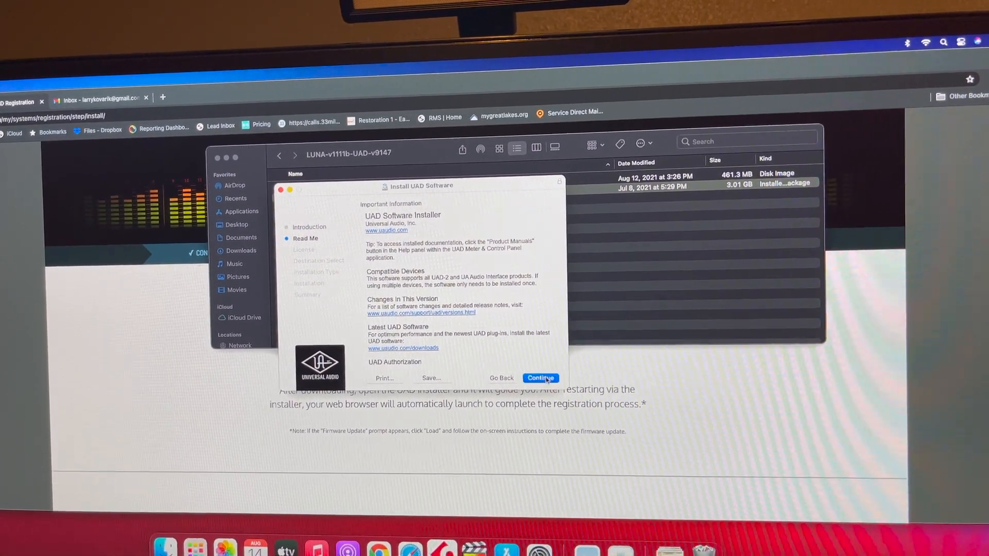
left_click(540, 379)
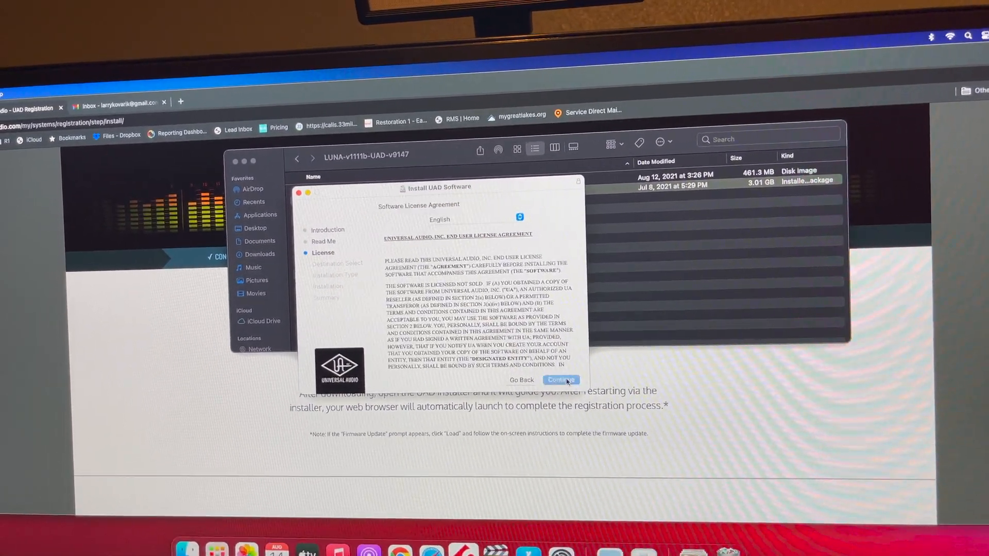
left_click(561, 380)
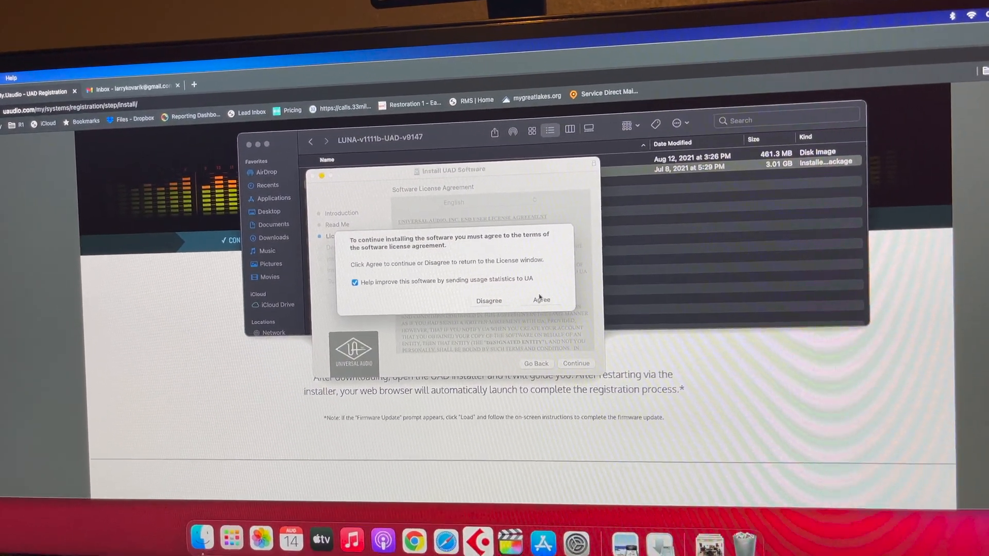
left_click(542, 301)
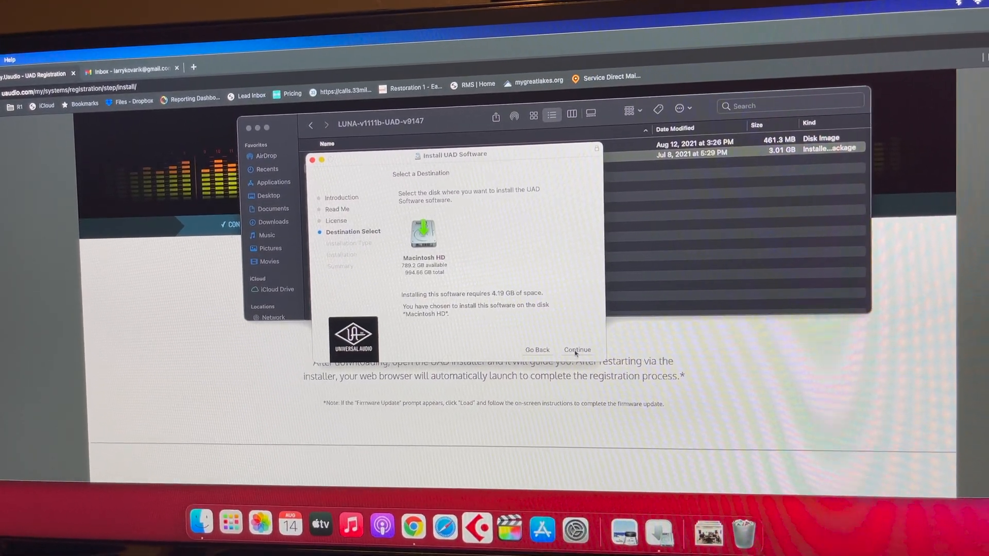
left_click(575, 349)
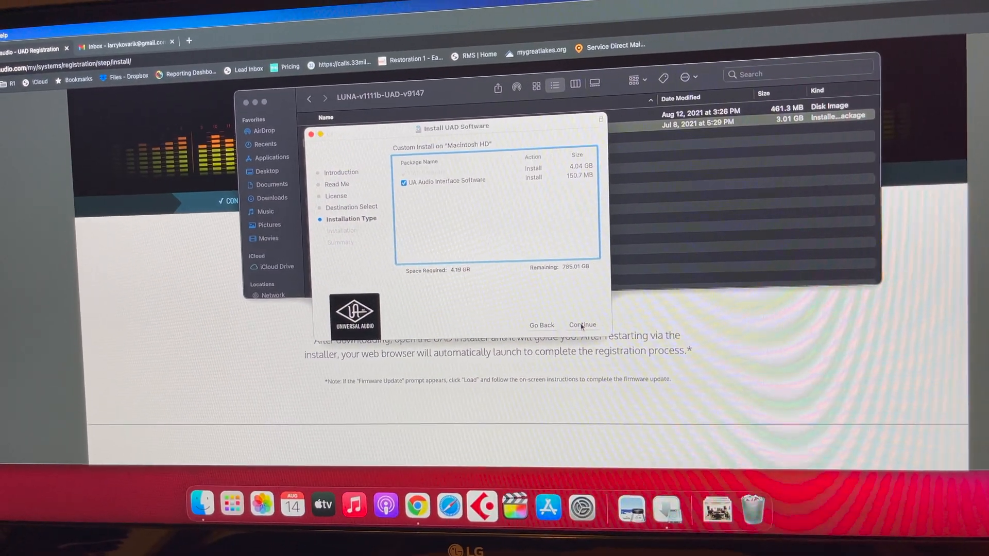
left_click(581, 324)
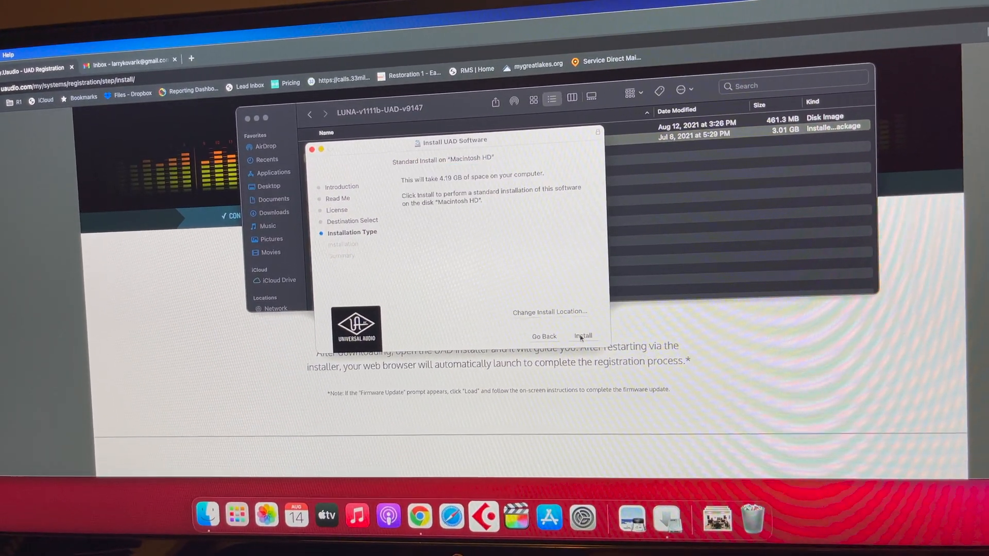
left_click(581, 335)
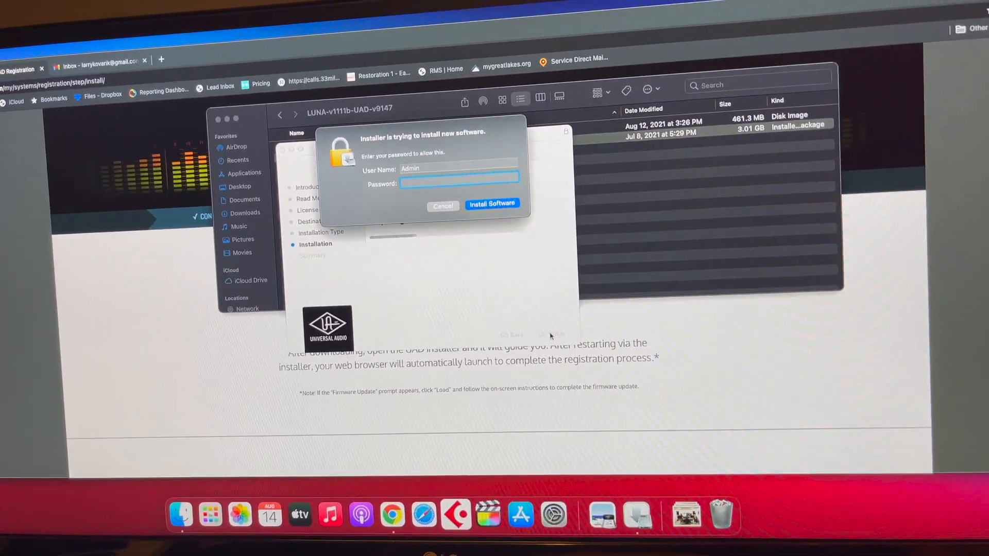
type("••••")
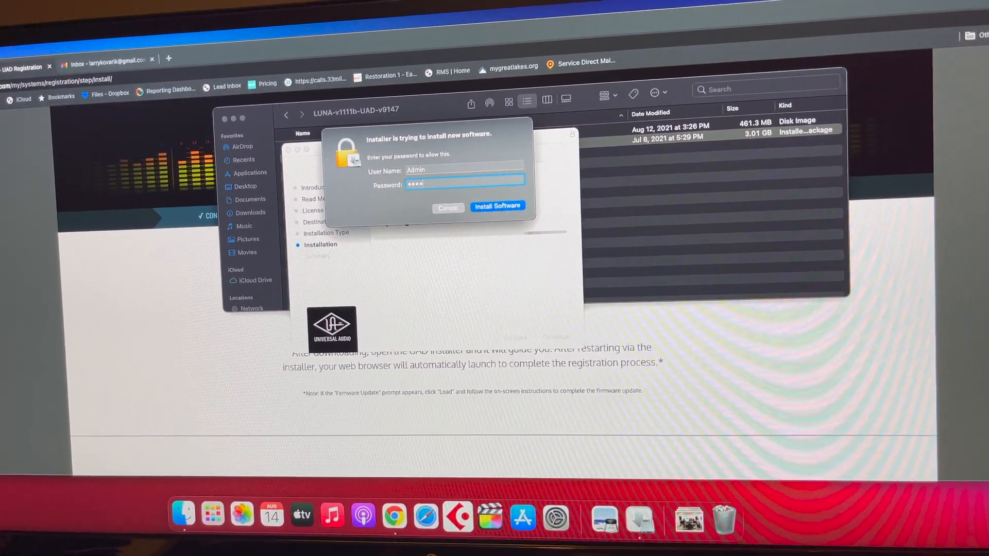
left_click(497, 206)
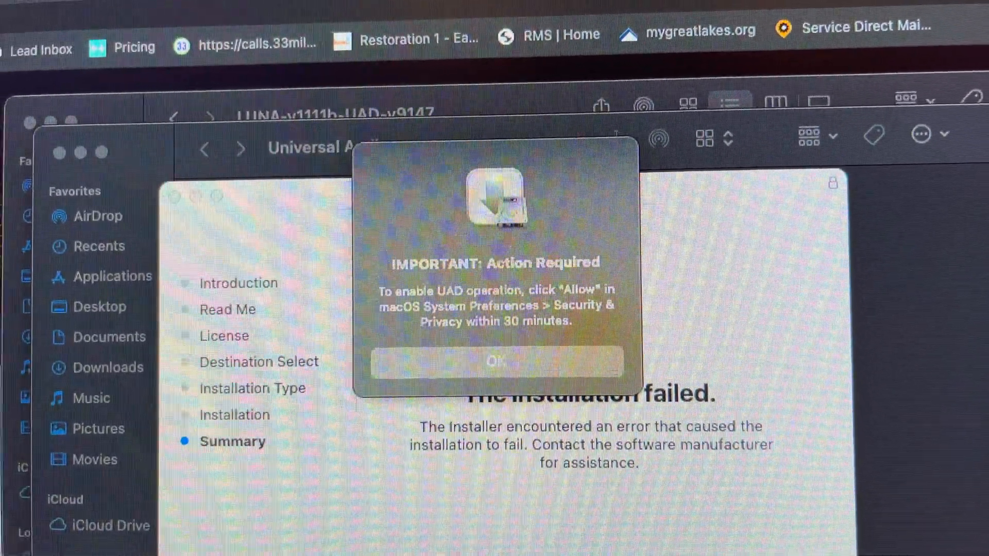
Dismiss the Action Required security alert with OK
left_click(497, 360)
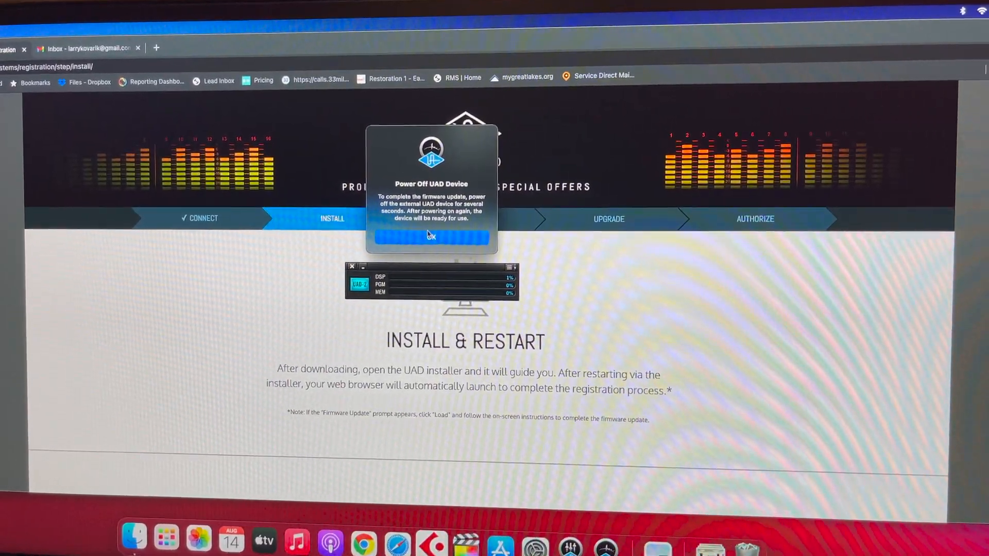
Confirm the Power Off UAD Device dialog with OK
left_click(430, 237)
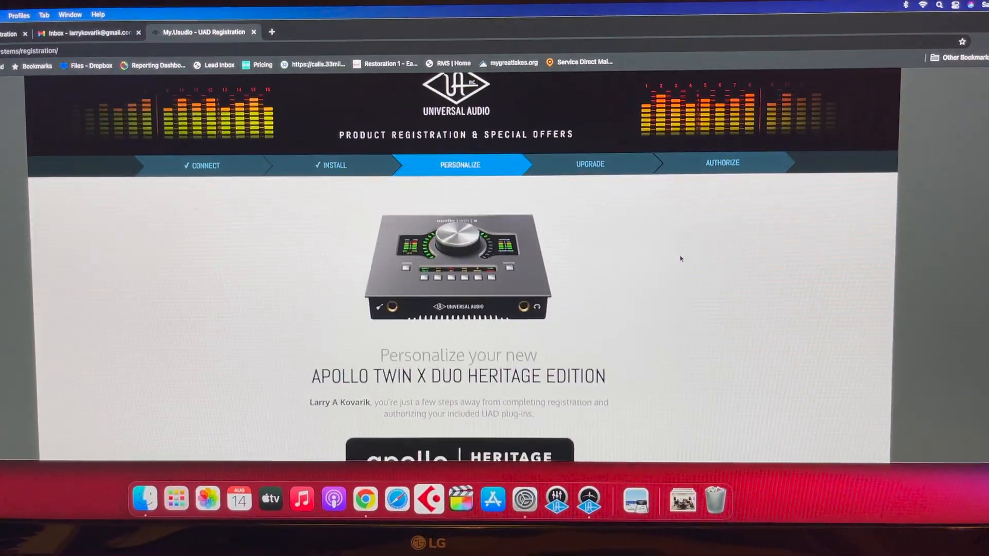
Continue past the Heritage plug-ins confirmation and open LUNA-v1111b.dmg in Finder
scroll("down", 3)
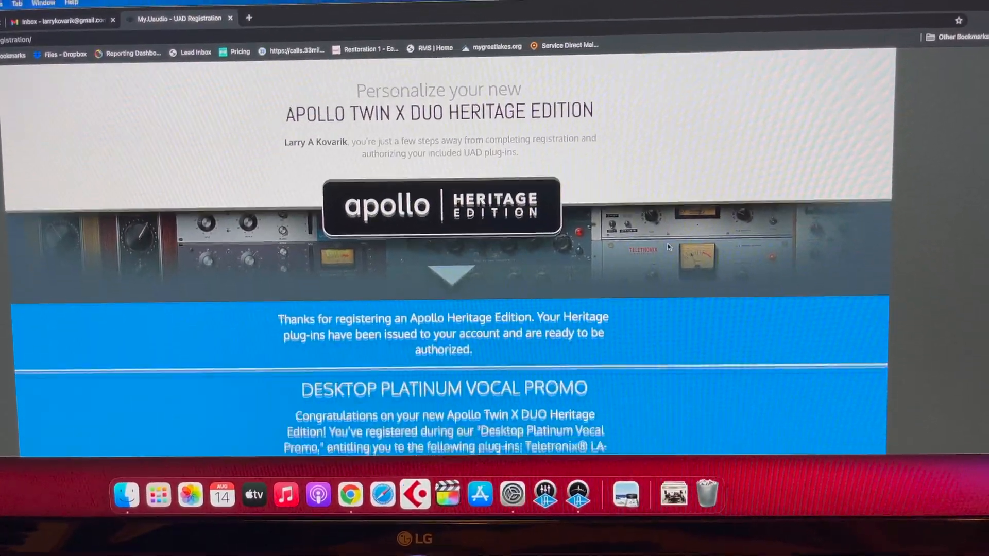
scroll("down", 3)
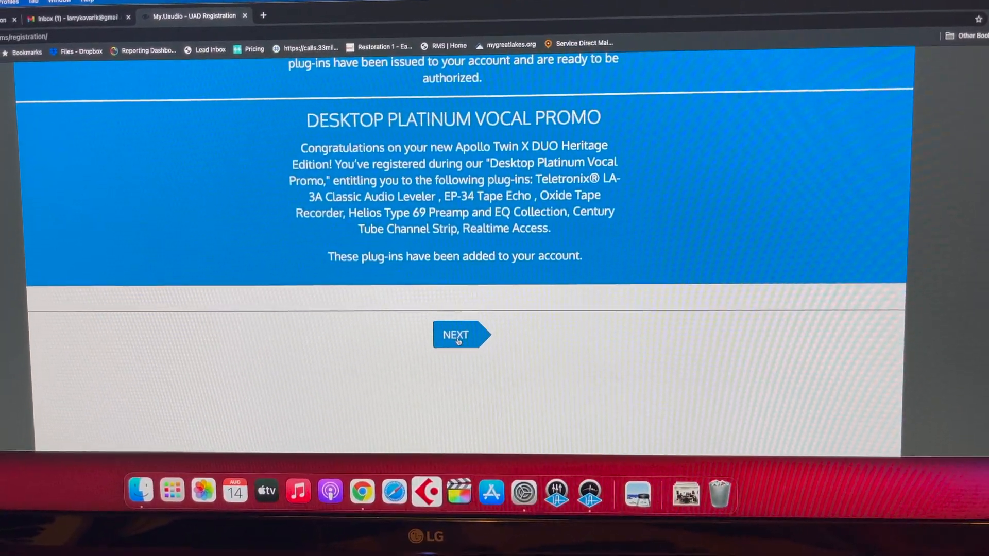
left_click(461, 334)
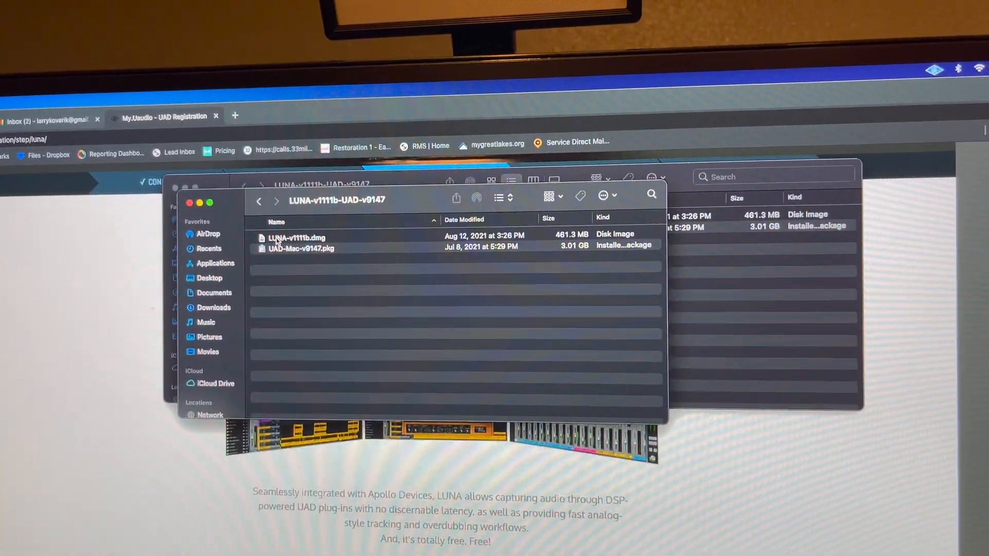
left_click(296, 238)
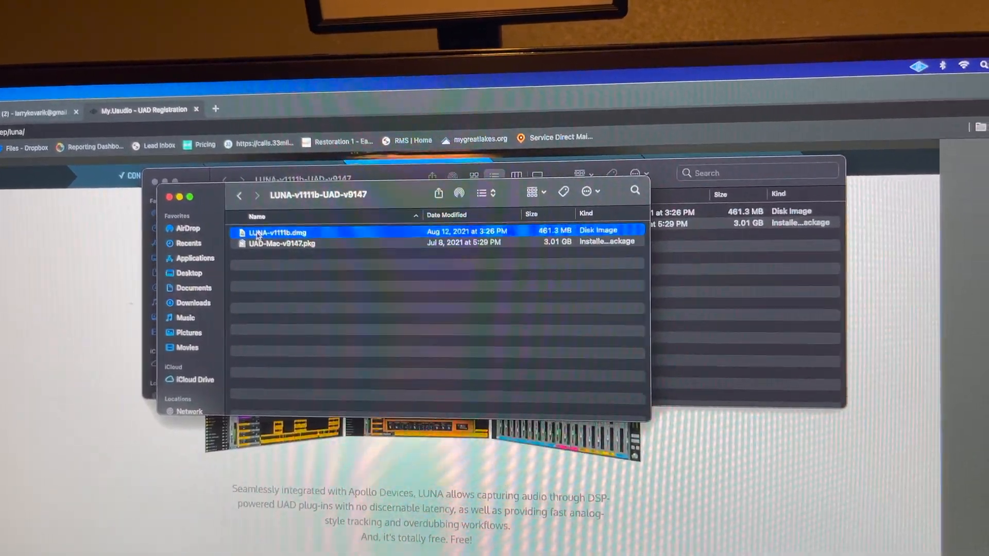
double_click(275, 232)
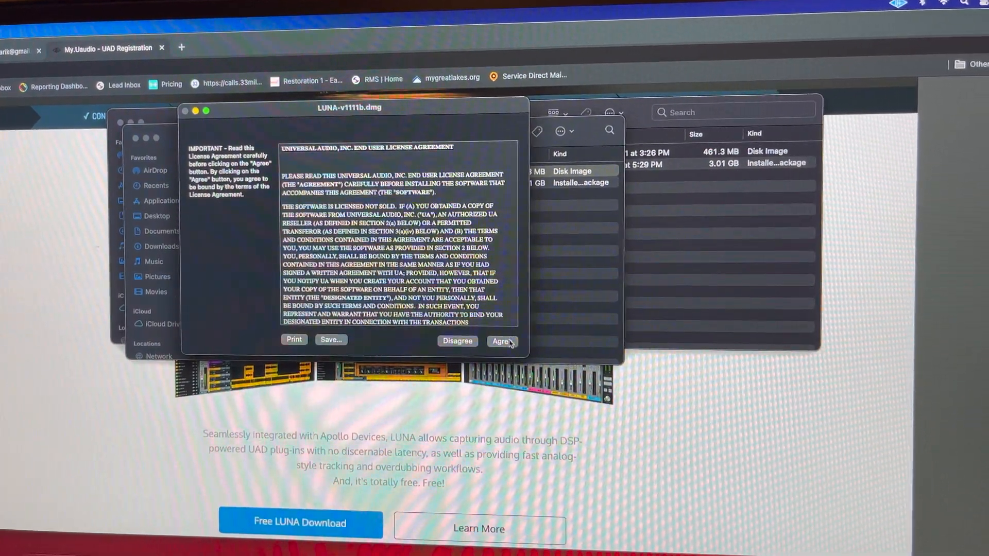
Agree to the LUNA-v1111b.dmg license agreement
left_click(502, 341)
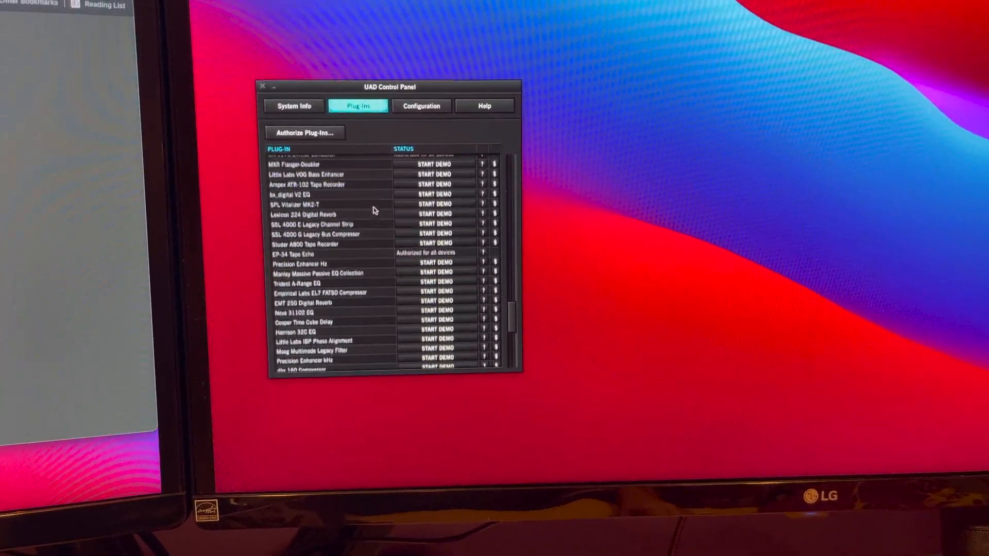
Scroll the Plug-Ins list to confirm EP-34 Tape Echo and Century Tube Channel Strip are authorized
scroll("down", 3)
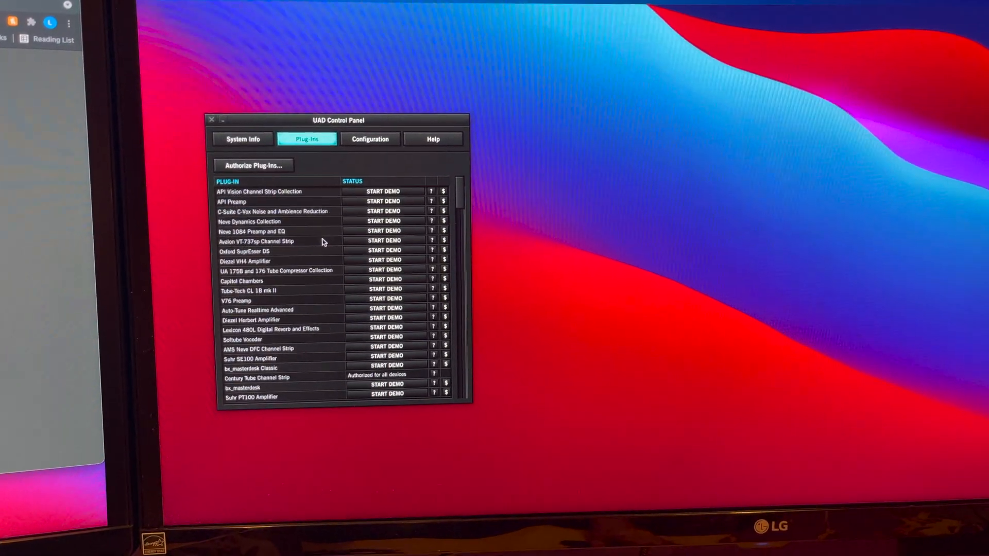
scroll("down", 3)
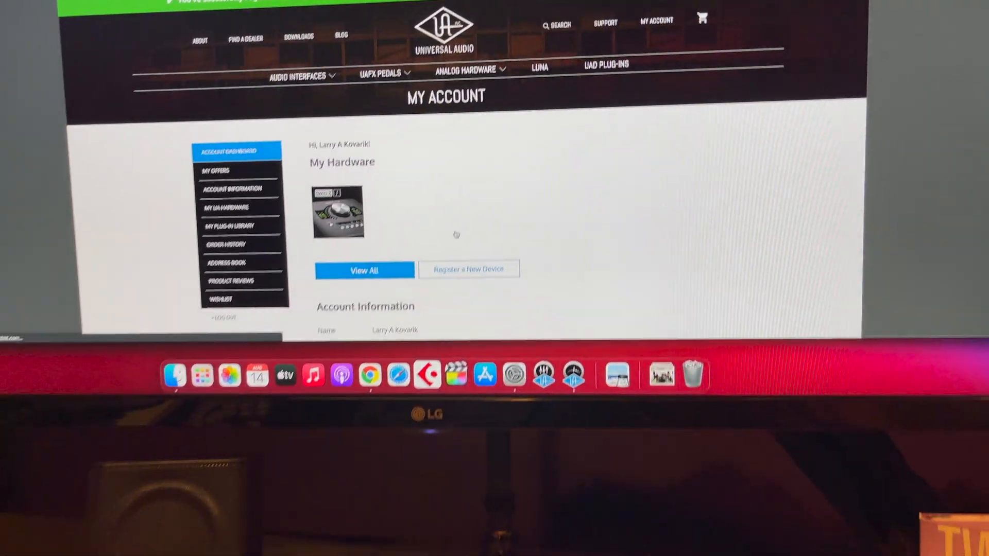
scroll("down", 3)
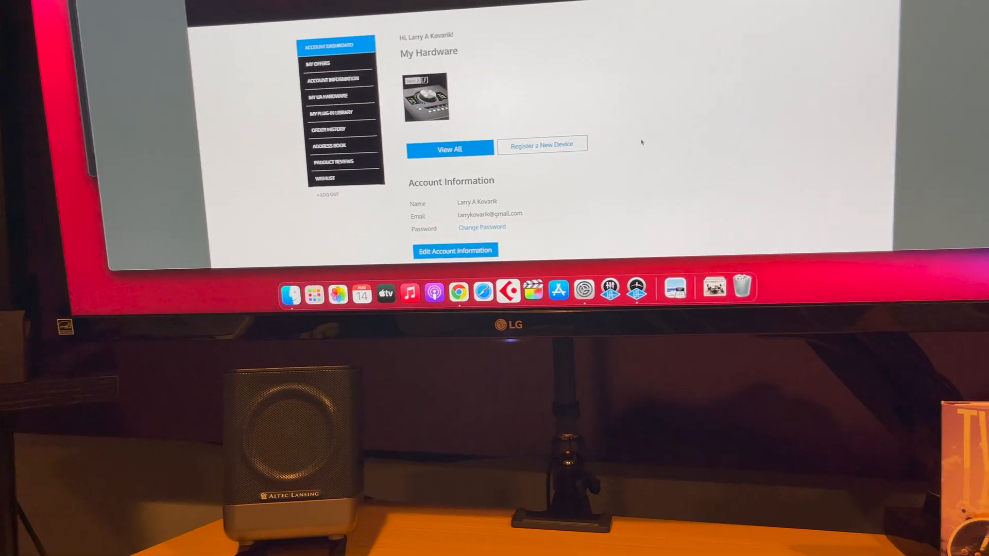